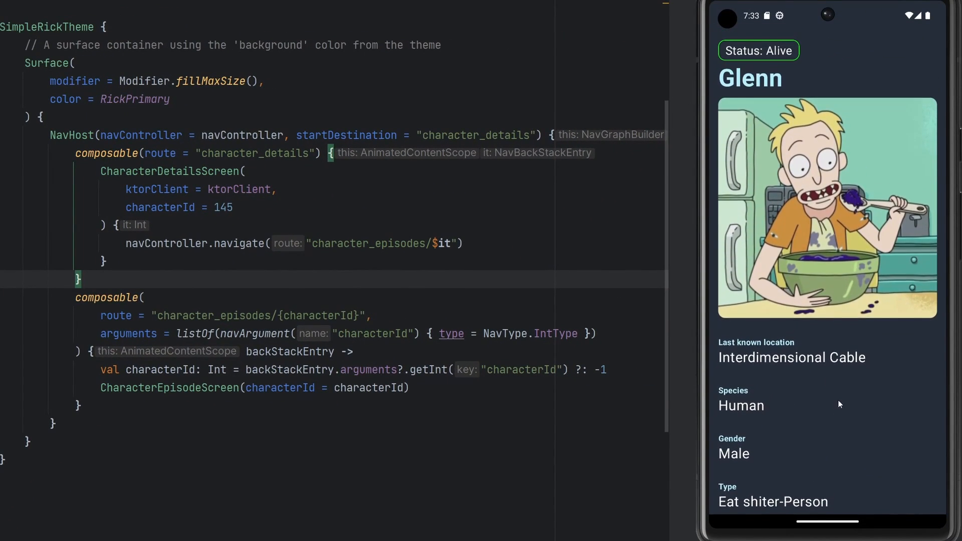
In the emulator, scroll the character details and view the episodes screen twice to observe loading
{"action": "scroll", "scroll_direction": "down", "scroll_amount": 3}
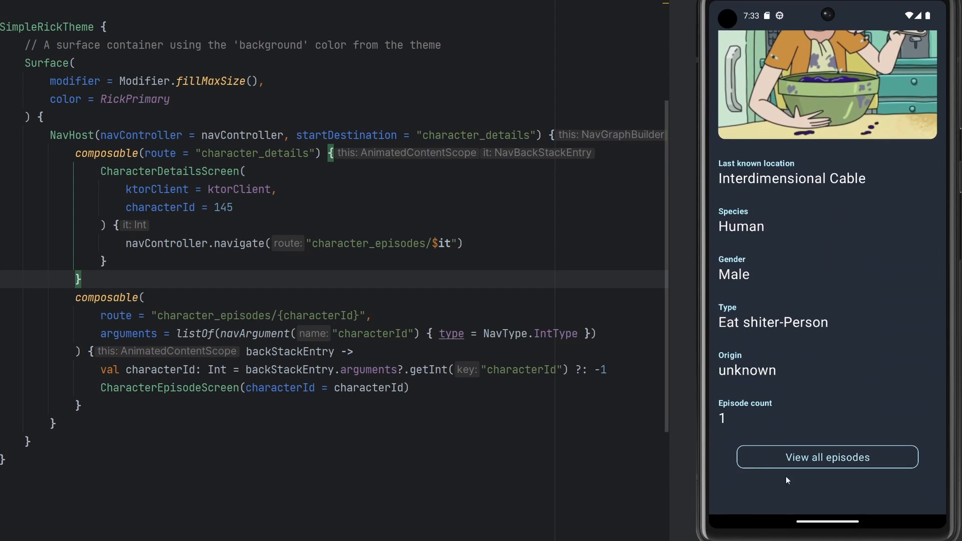
{"action": "left_click", "coordinate": [828, 458]}
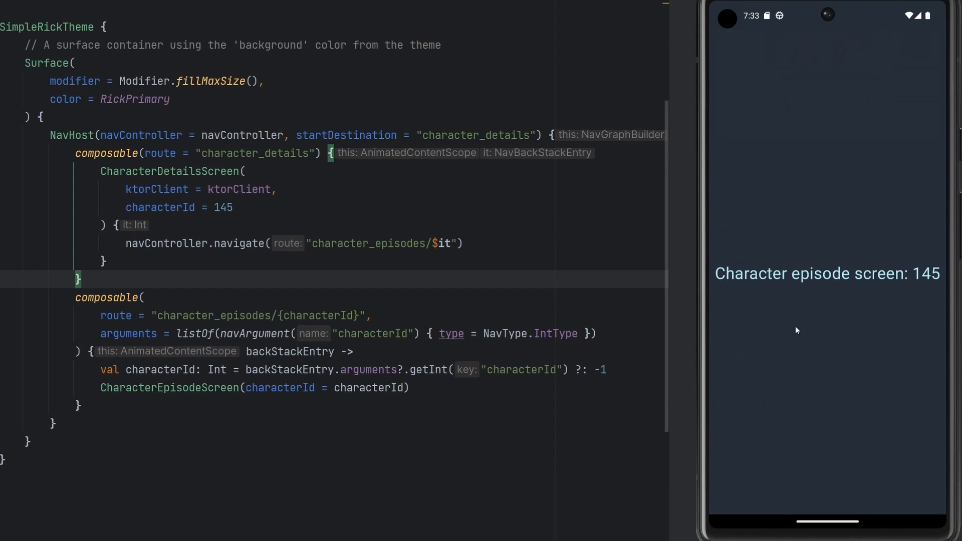
{"action": "mouse_move", "coordinate": [764, 265]}
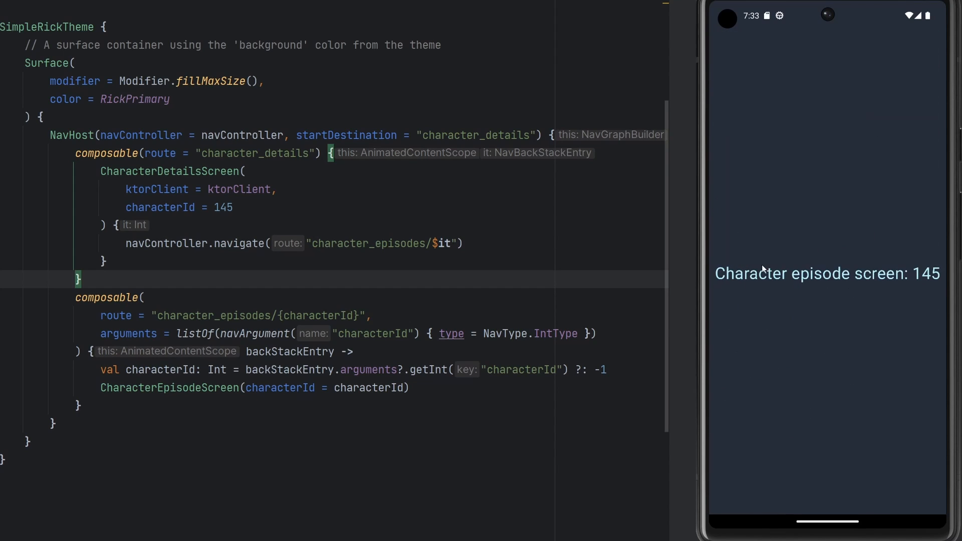
{"action": "mouse_move", "coordinate": [782, 293]}
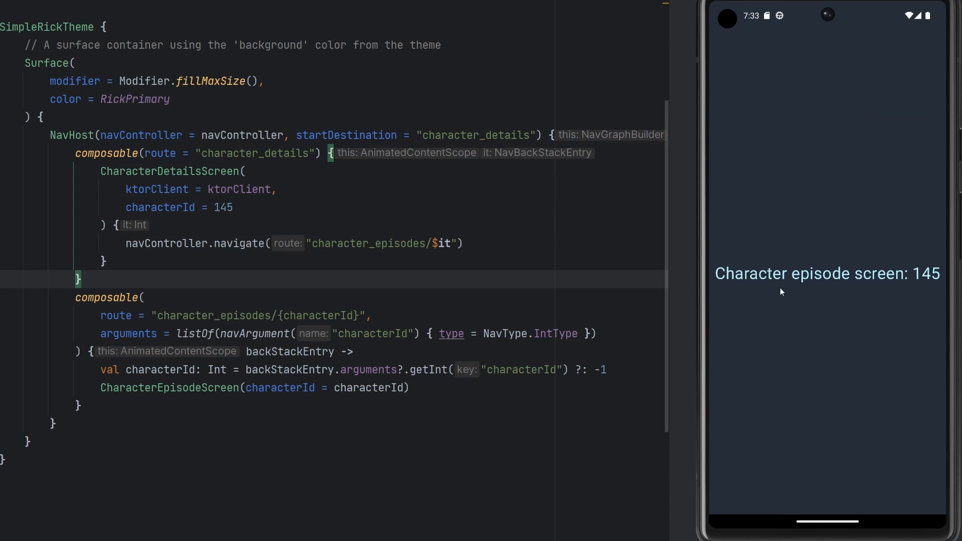
{"action": "mouse_move", "coordinate": [737, 346]}
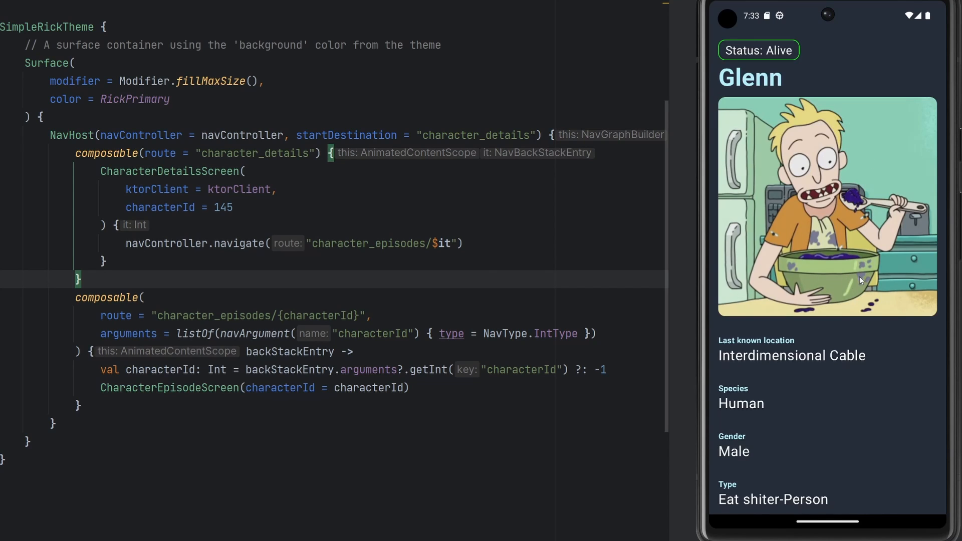
{"action": "mouse_move", "coordinate": [850, 218]}
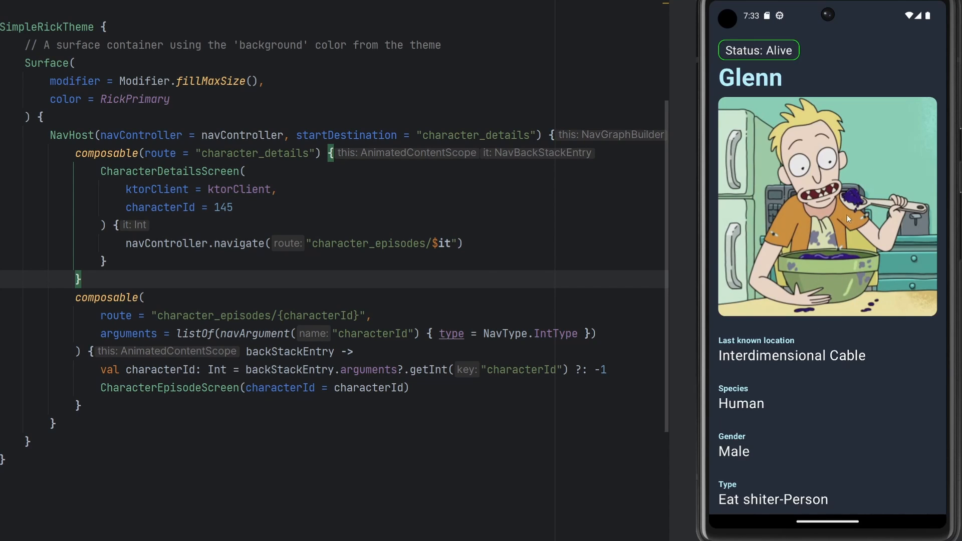
{"action": "mouse_move", "coordinate": [810, 246]}
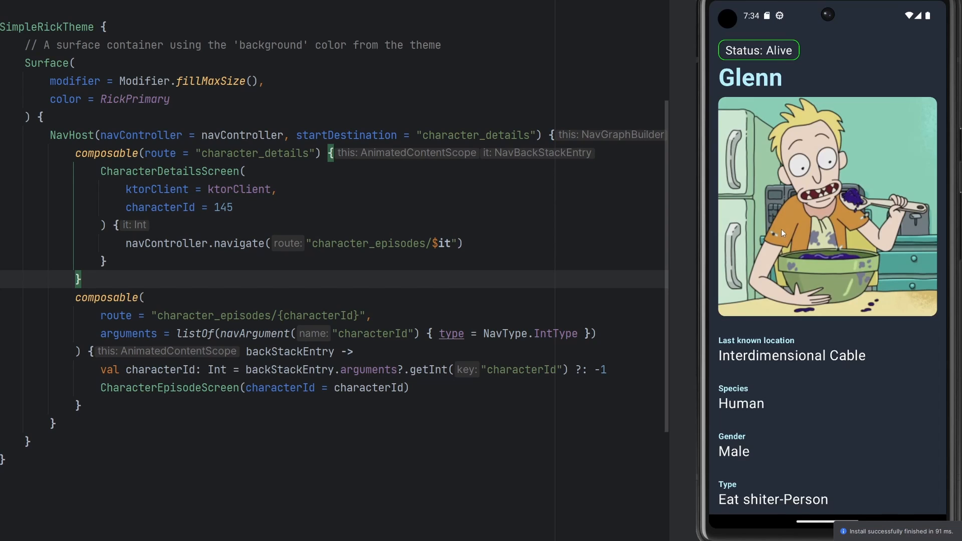
{"action": "mouse_move", "coordinate": [810, 279]}
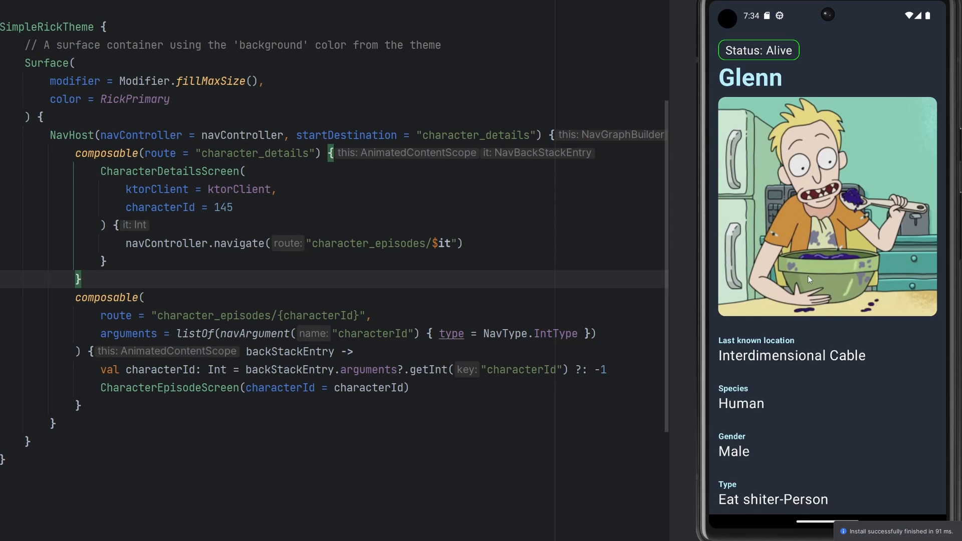
{"action": "scroll", "scroll_direction": "down", "scroll_amount": 3}
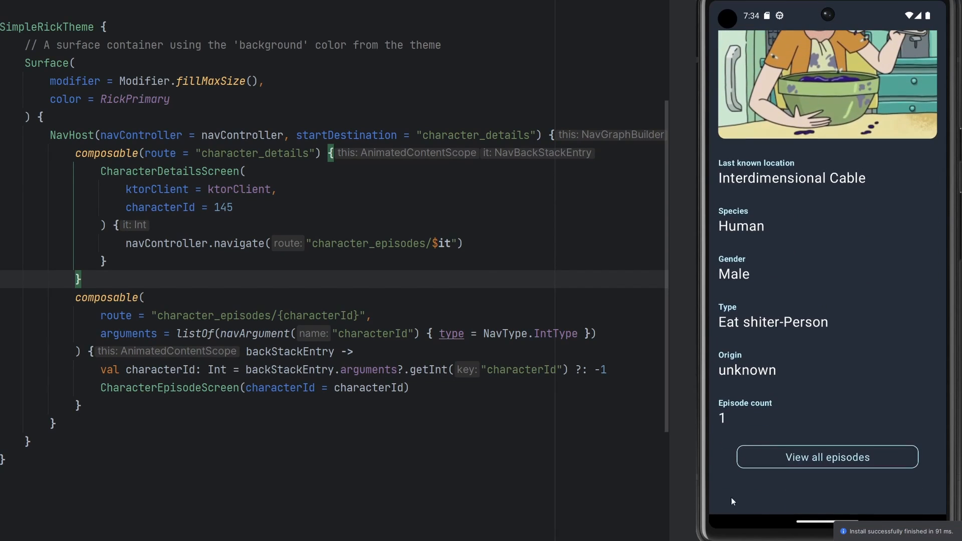
{"action": "left_click", "coordinate": [828, 457]}
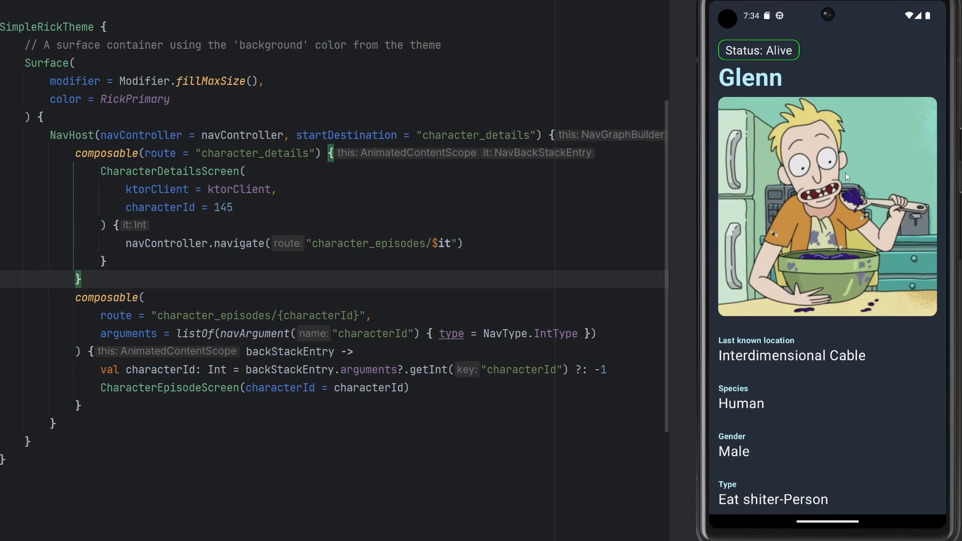
{"action": "mouse_move", "coordinate": [855, 173]}
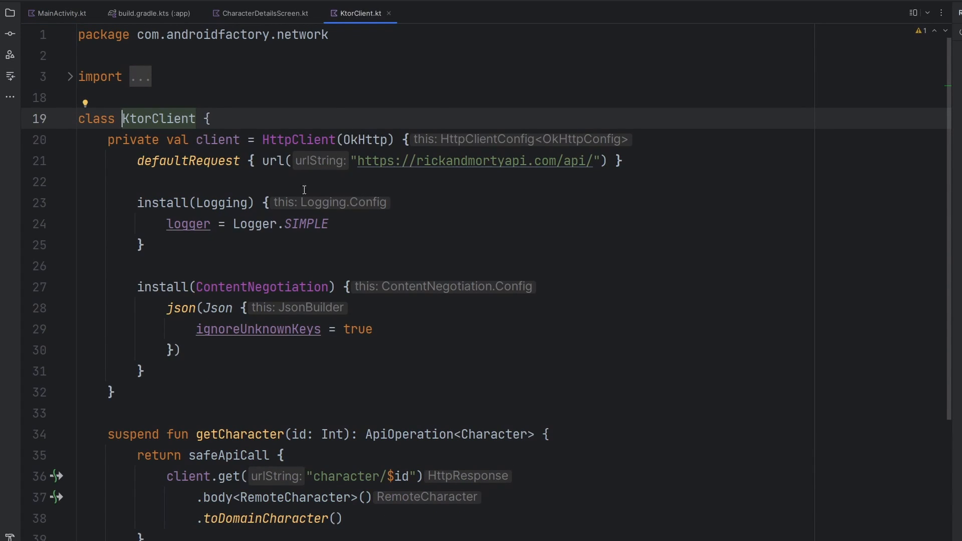
Scroll through KtorClient.kt and leave a blank line above getCharacter for new code
{"action": "scroll", "scroll_direction": "down", "scroll_amount": 3}
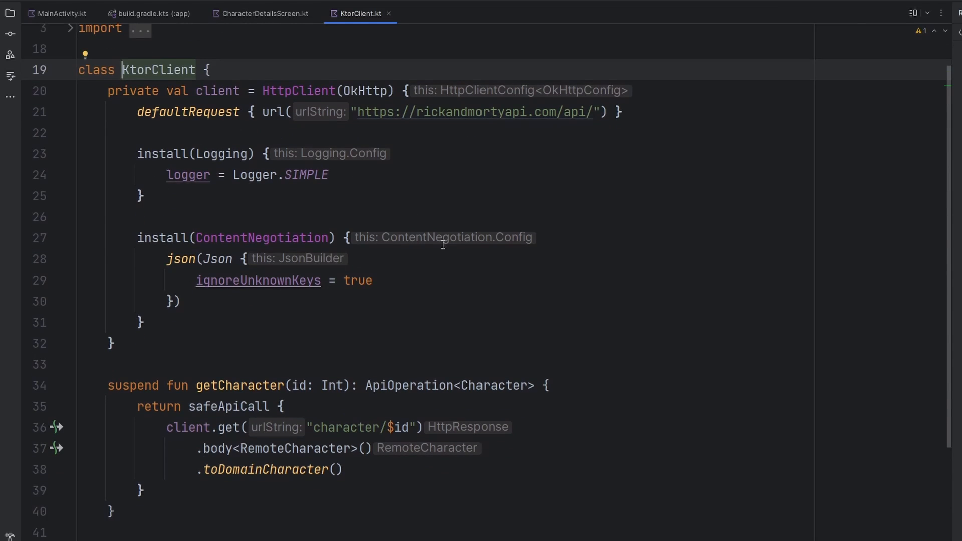
{"action": "scroll", "scroll_direction": "down", "scroll_amount": 3}
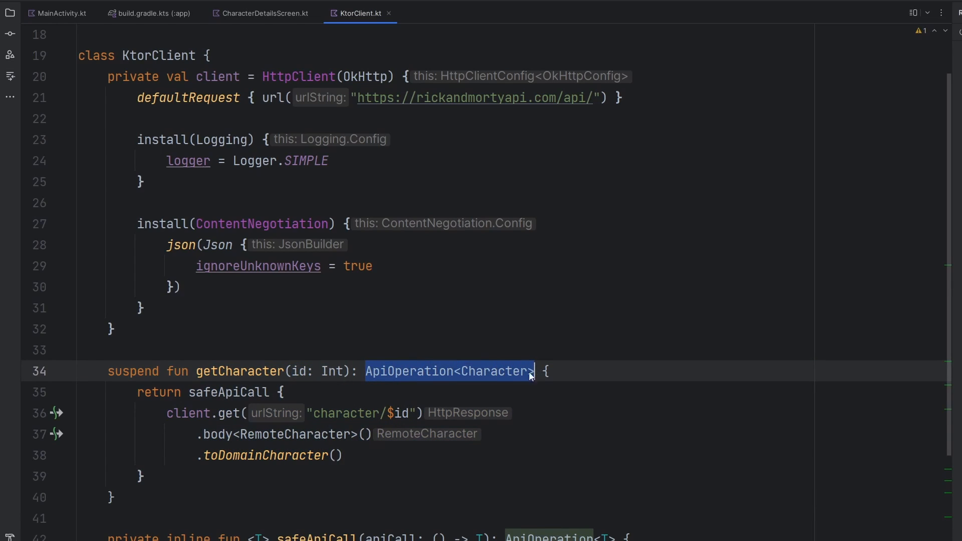
{"action": "scroll", "scroll_direction": "down", "scroll_amount": 3}
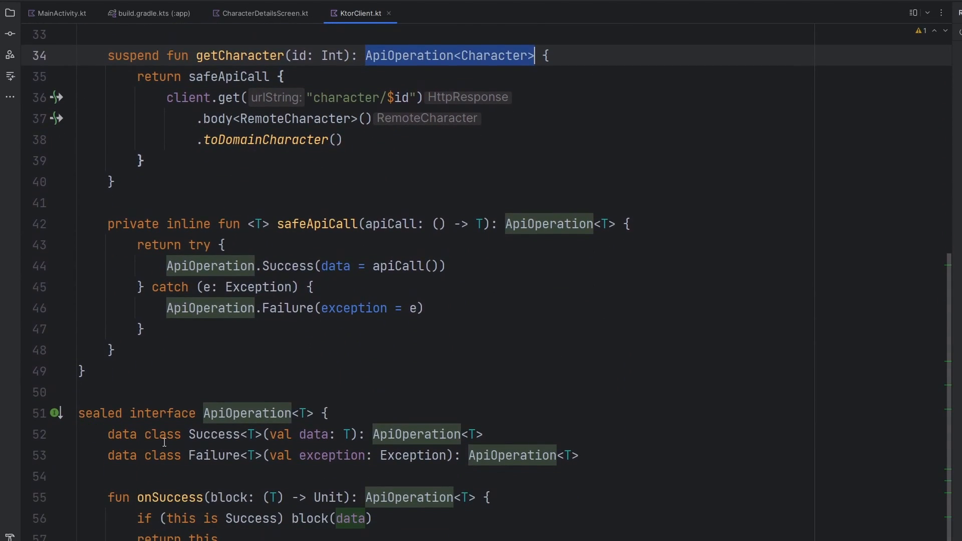
{"action": "left_click_drag", "start_coordinate": [106, 434], "coordinate": [577, 456]}
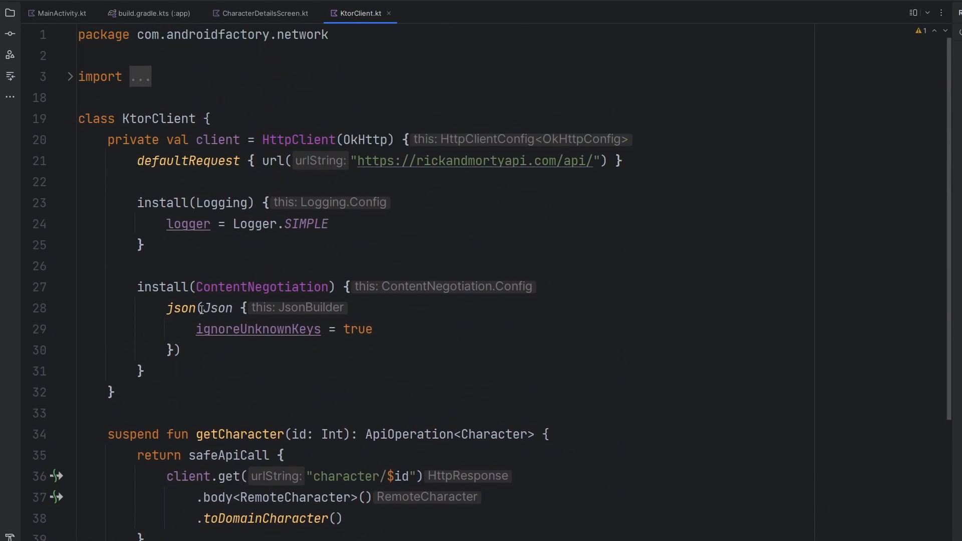
{"action": "scroll", "scroll_direction": "down", "scroll_amount": 3}
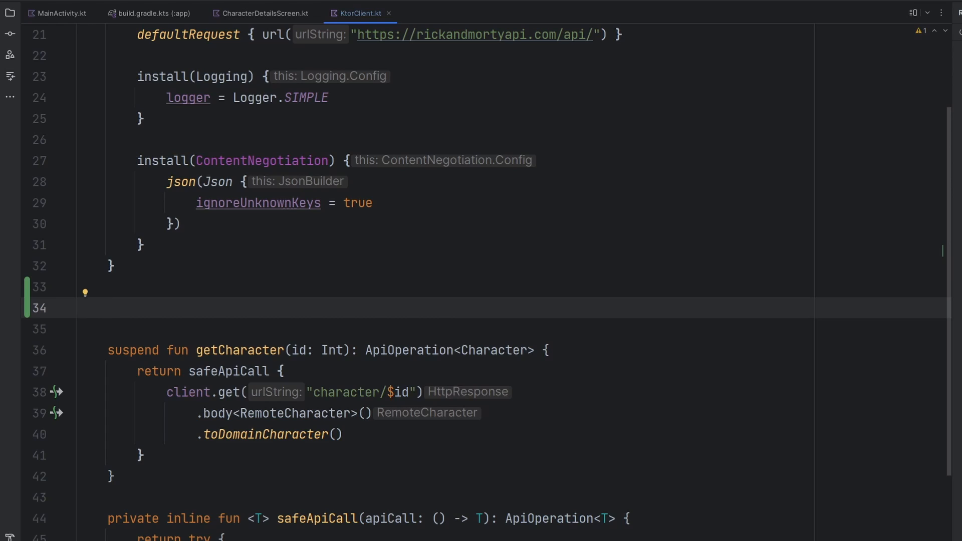
Declare private var characterCache = mutableMapOf<Int, Character>() on the blank line
{"action": "left_click", "coordinate": [106, 308]}
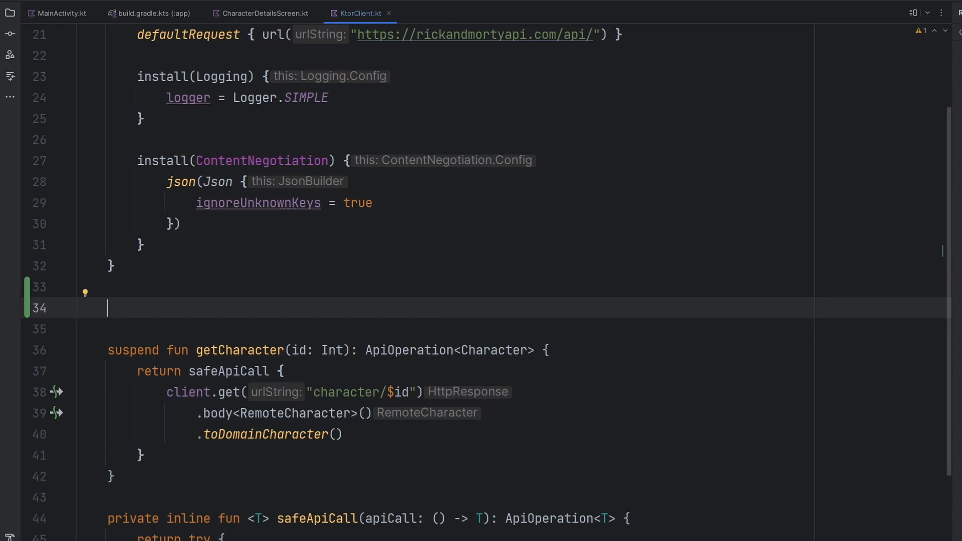
{"action": "type", "text": "private"}
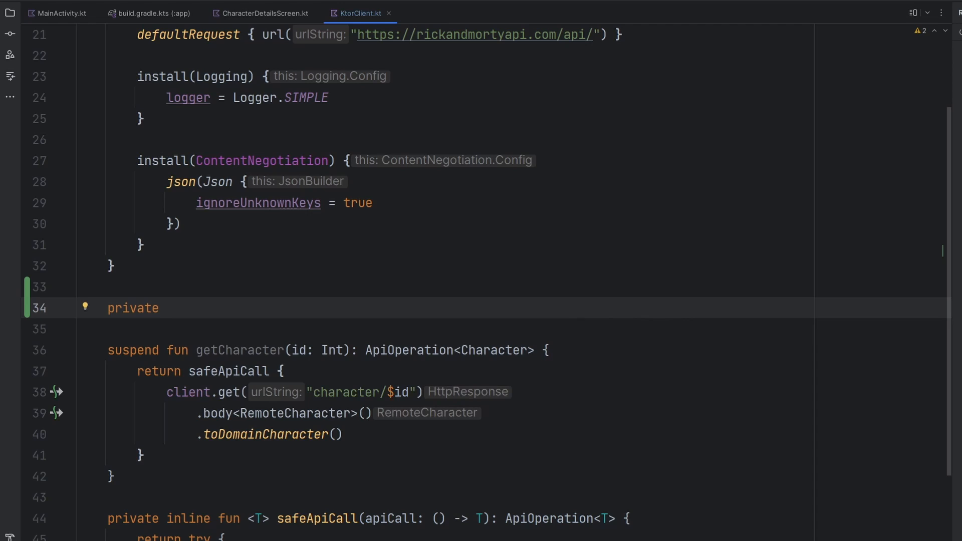
{"action": "type", "text": "var cac"}
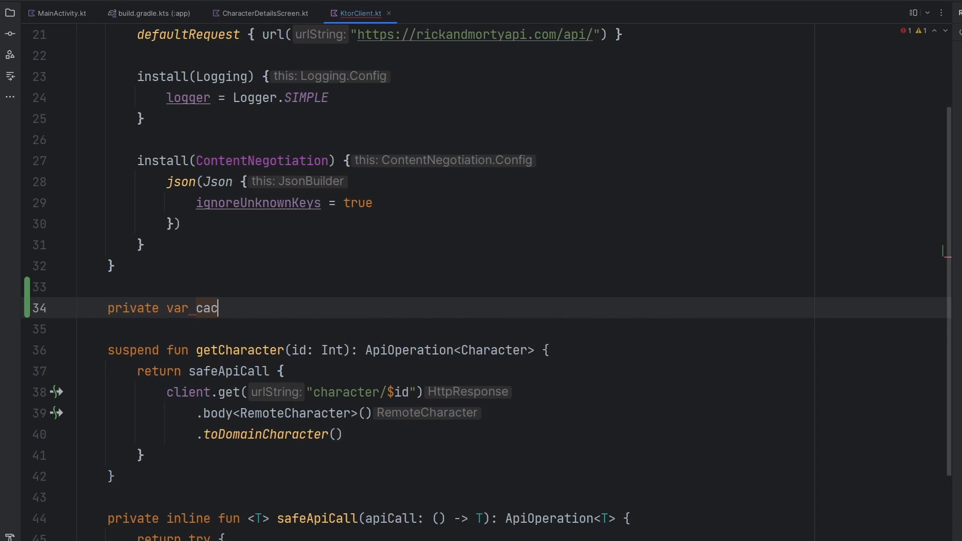
{"action": "type", "text": "haracterCache = mutableMapOf<>("}
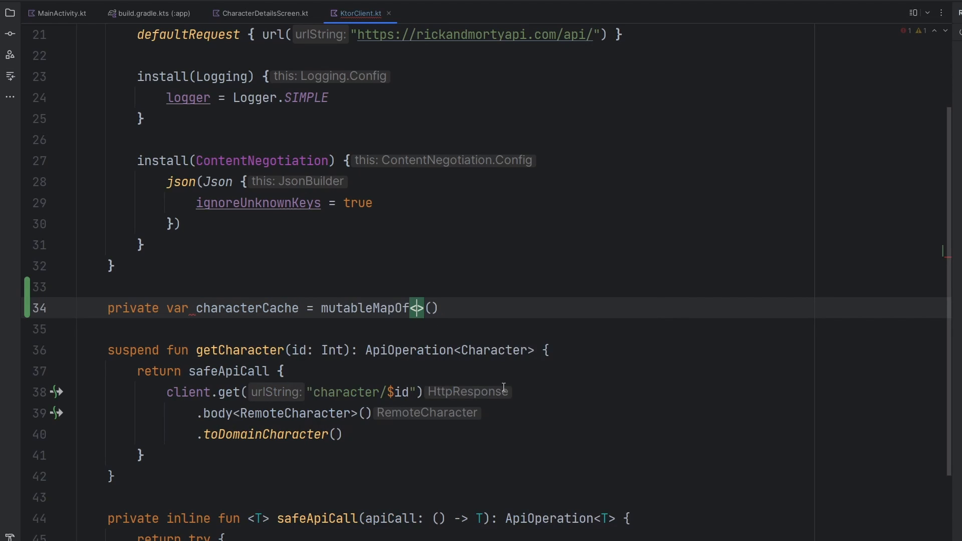
{"action": "type", "text": "Int, Character"}
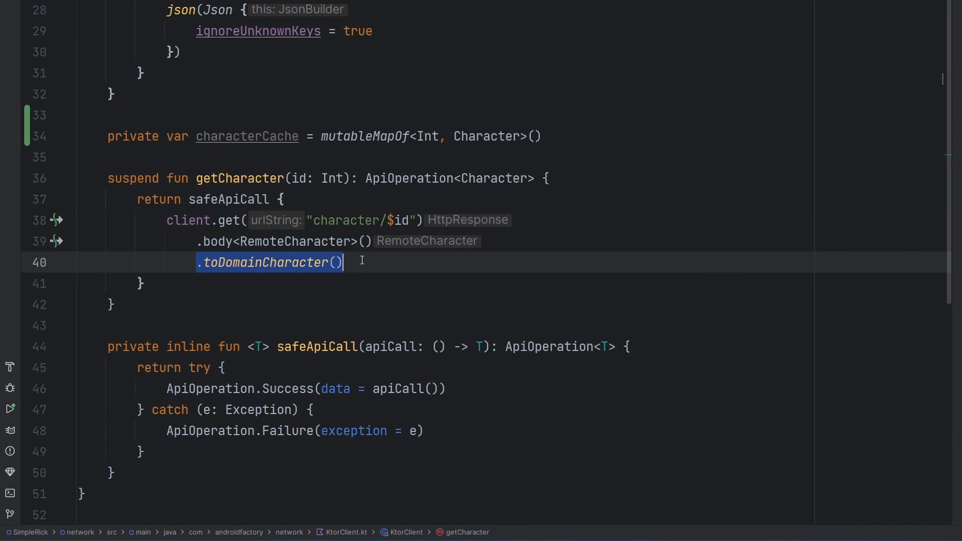
Append .also { characterCache[id] = it } after toDomainCharacter() in getCharacter
{"action": "double_click", "coordinate": [265, 262]}
{"action": "type", "text": ".also {  "}
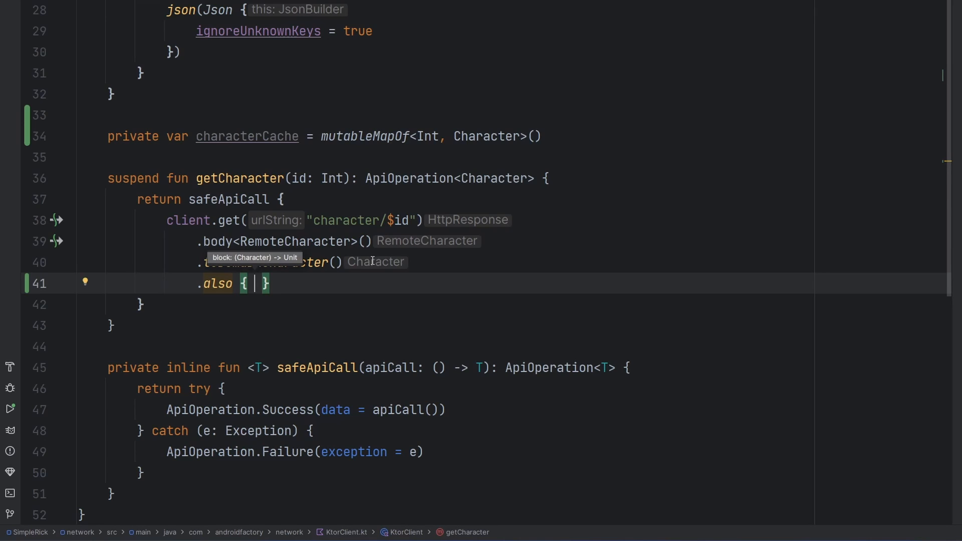
{"action": "type", "text": "c"}
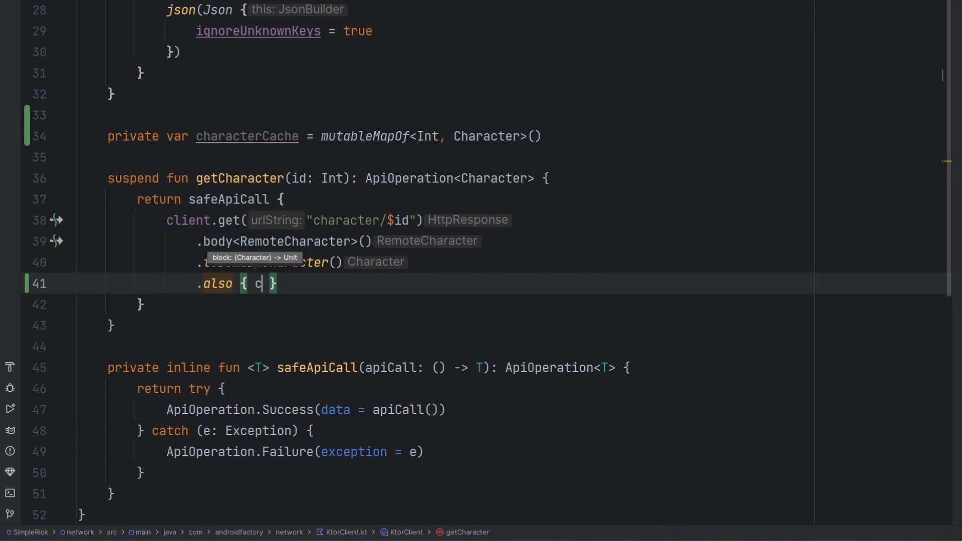
{"action": "type", "text": "haracterCache"}
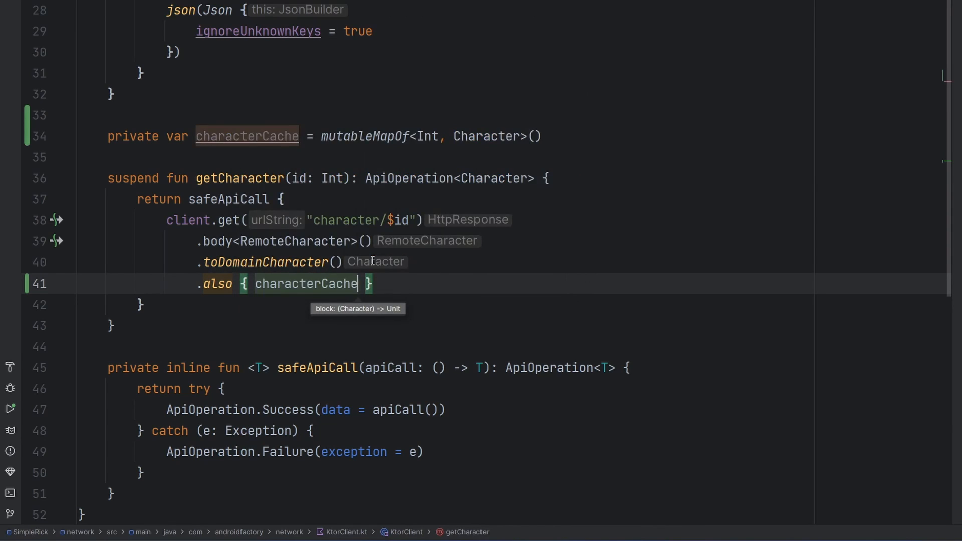
{"action": "type", "text": "[id] = it"}
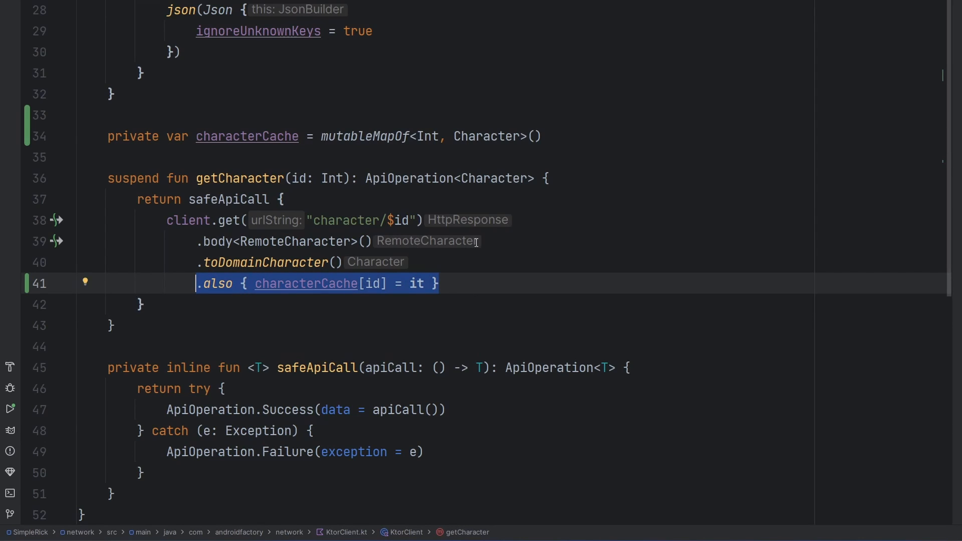
{"action": "mouse_move", "coordinate": [521, 264]}
{"action": "type", "text": "characterCache"}
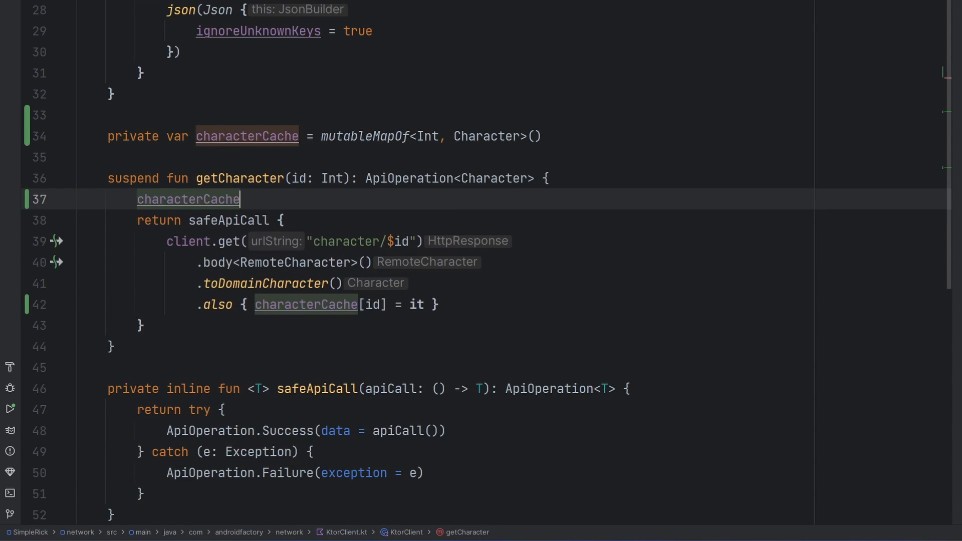
Begin getCharacter with characterCache[id]?.let { return ApiOperation.Success(it) }
{"action": "type", "text": "[id]"}
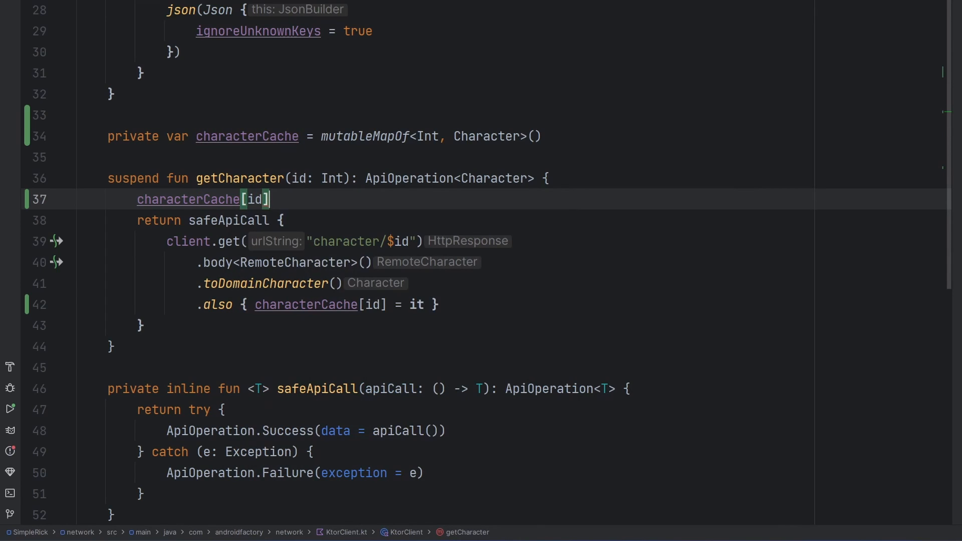
{"action": "type", "text": "?.let { return it"}
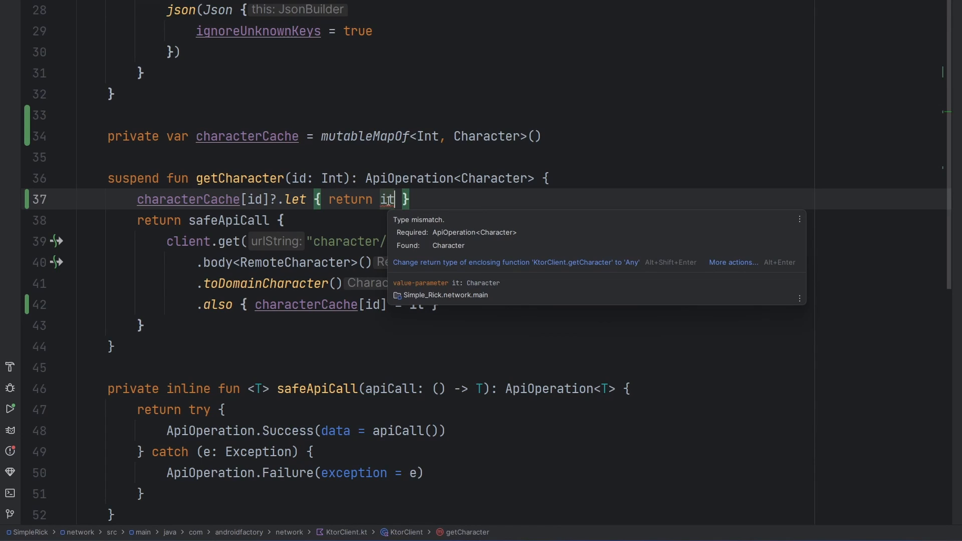
{"action": "mouse_move", "coordinate": [460, 248]}
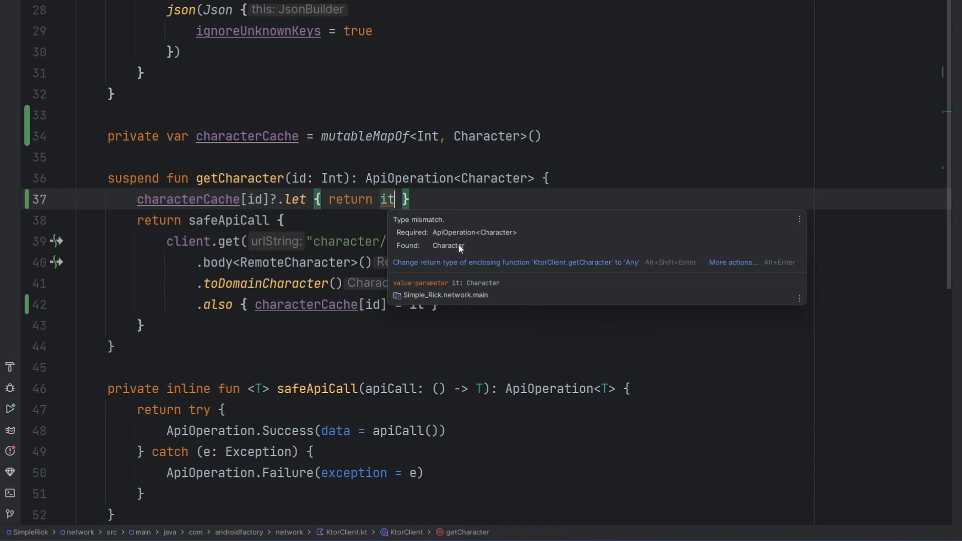
{"action": "type", "text": "ApiOperation.Success("}
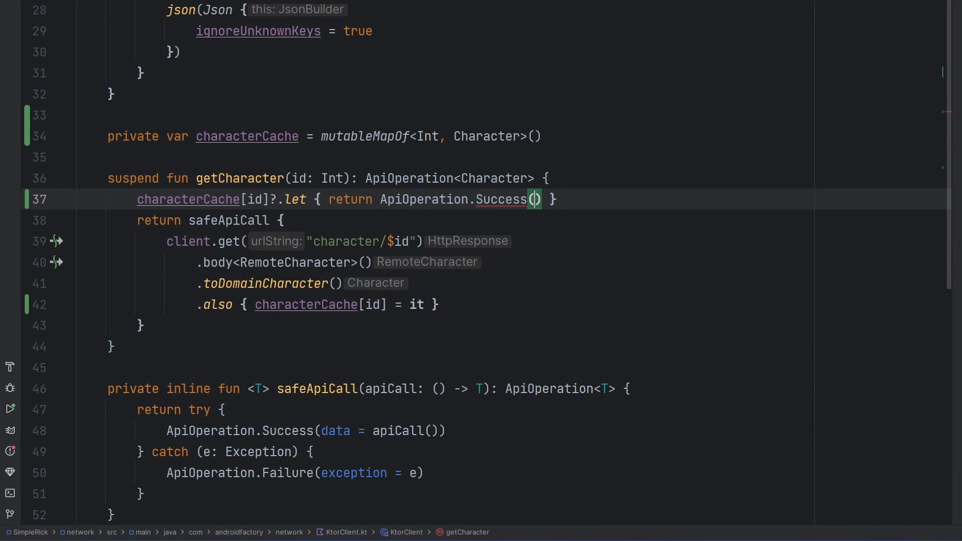
{"action": "type", "text": "it"}
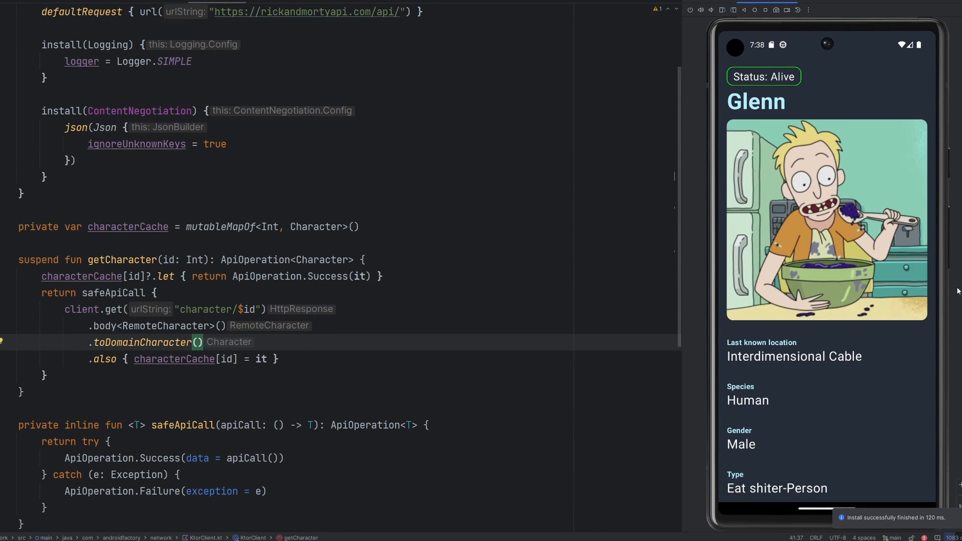
In the emulator, scroll Glenn's details and open his episodes list twice to check cached loading
{"action": "scroll", "scroll_direction": "down", "scroll_amount": 3}
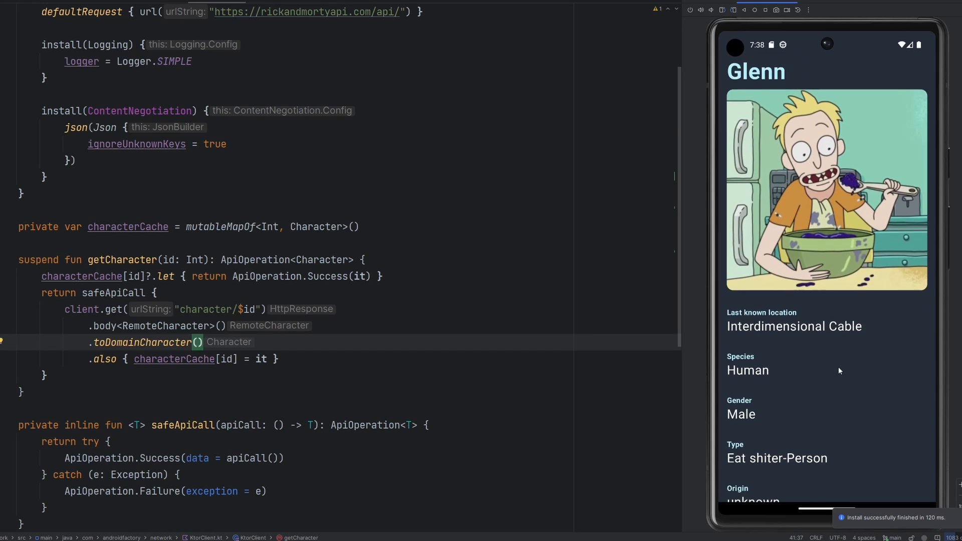
{"action": "scroll", "scroll_direction": "down", "scroll_amount": 3}
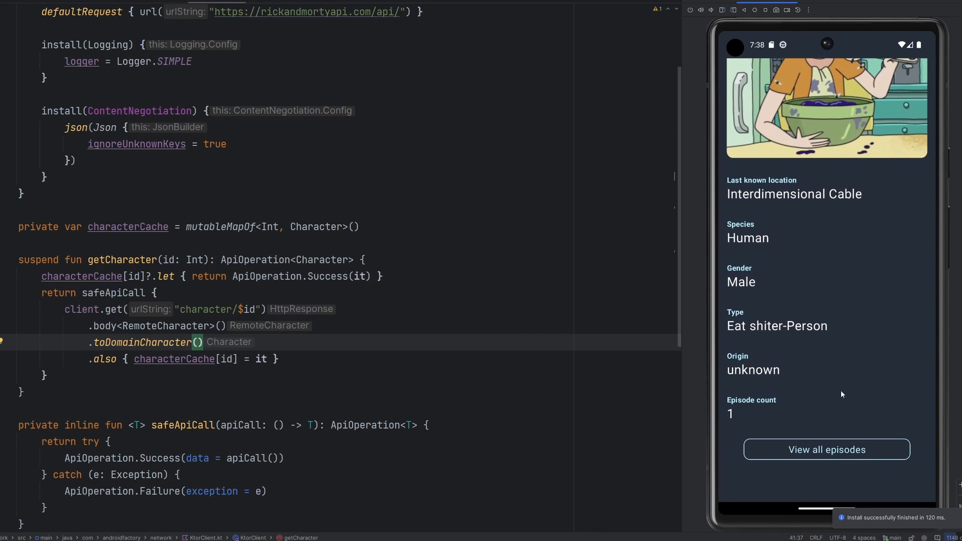
{"action": "left_click", "coordinate": [827, 449]}
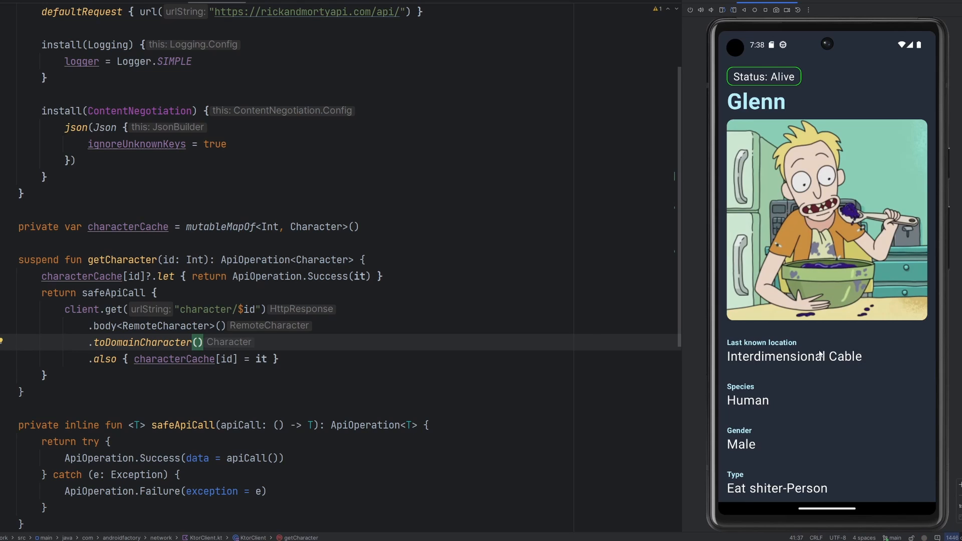
{"action": "scroll", "scroll_direction": "down", "scroll_amount": 3}
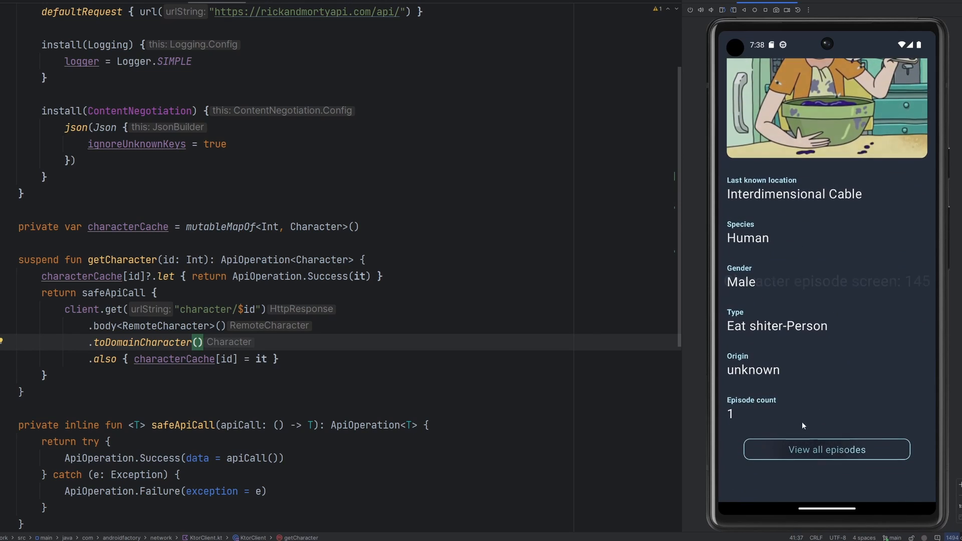
{"action": "left_click", "coordinate": [828, 449]}
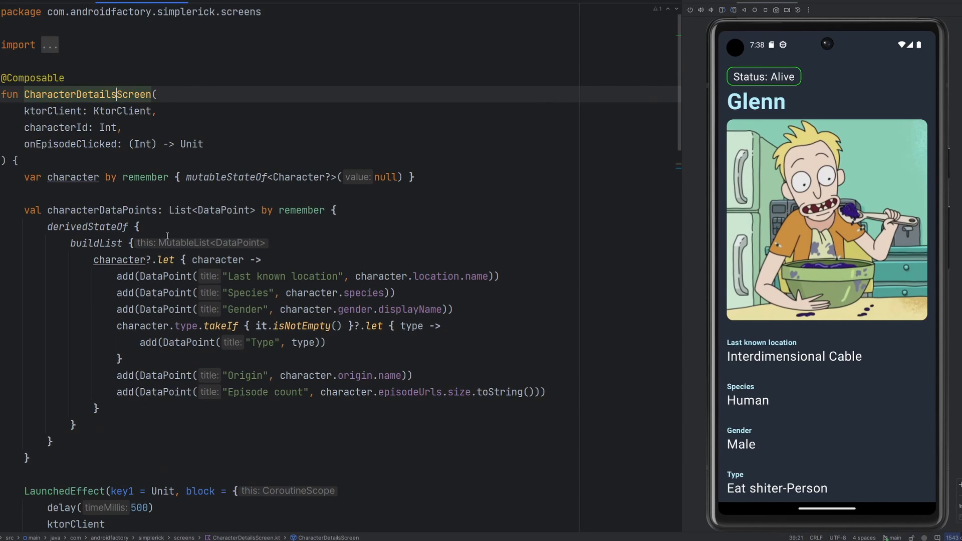
With delay(500) commented out in LaunchedEffect, scroll Glenn's details and reopen his episodes list twice
{"action": "scroll", "scroll_direction": "down", "scroll_amount": 3}
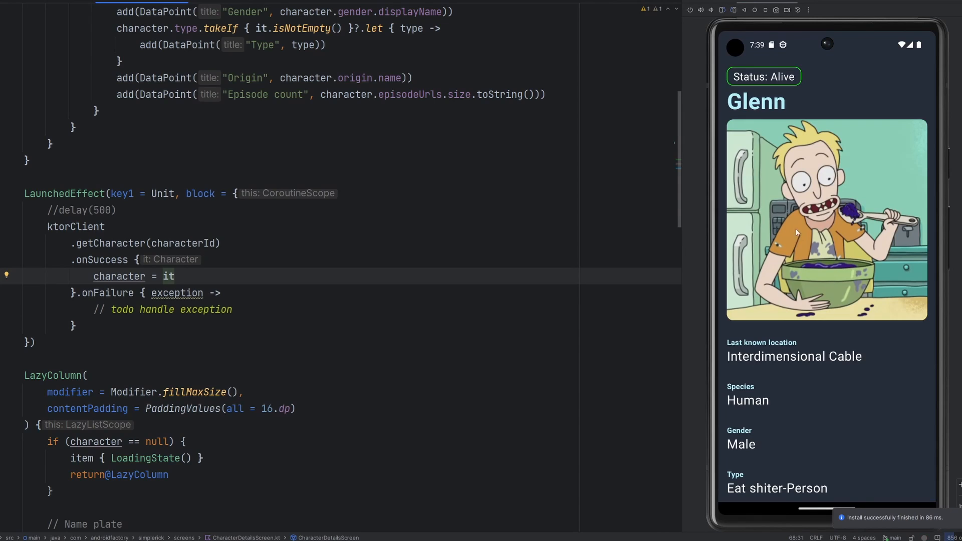
{"action": "scroll", "scroll_direction": "down", "scroll_amount": 3}
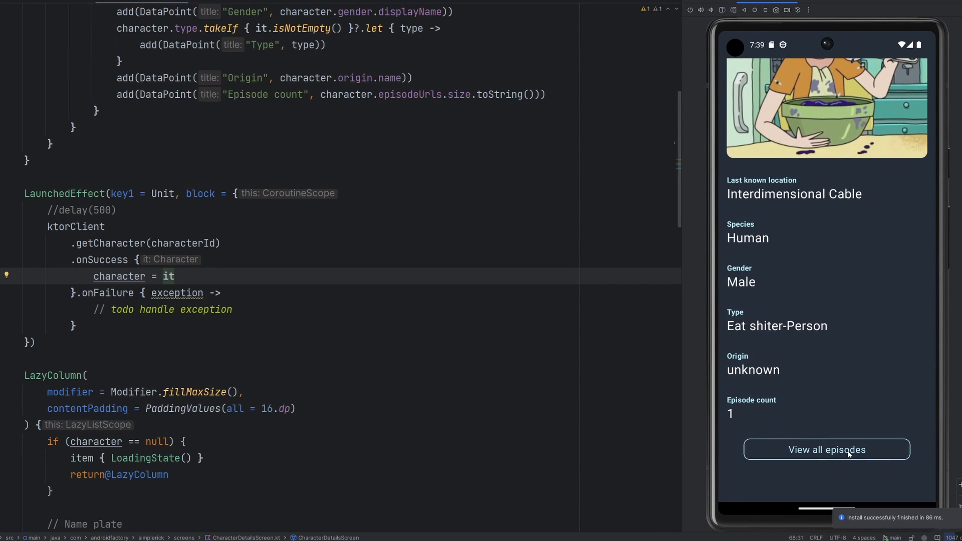
{"action": "left_click", "coordinate": [827, 450]}
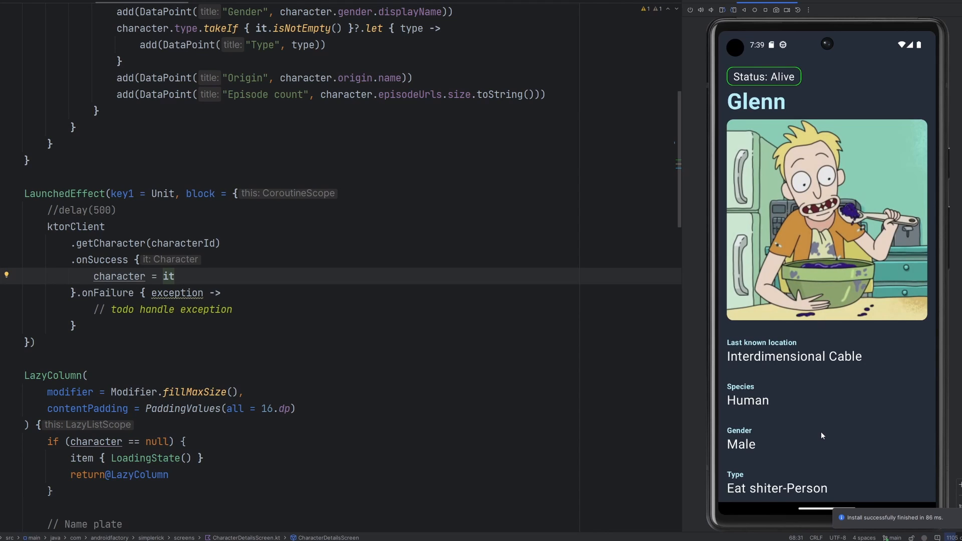
{"action": "scroll", "scroll_direction": "down", "scroll_amount": 3}
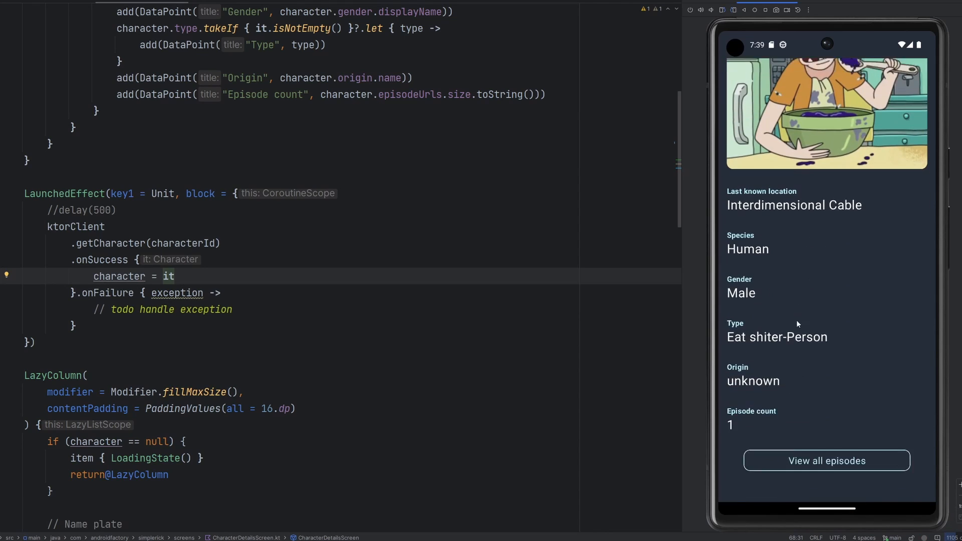
{"action": "left_click", "coordinate": [827, 461]}
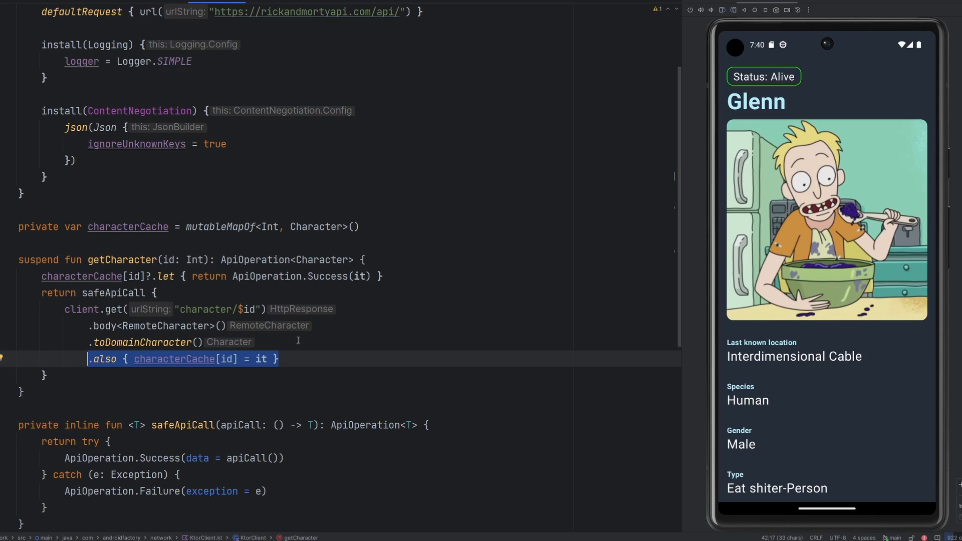
{"action": "mouse_move", "coordinate": [283, 309]}
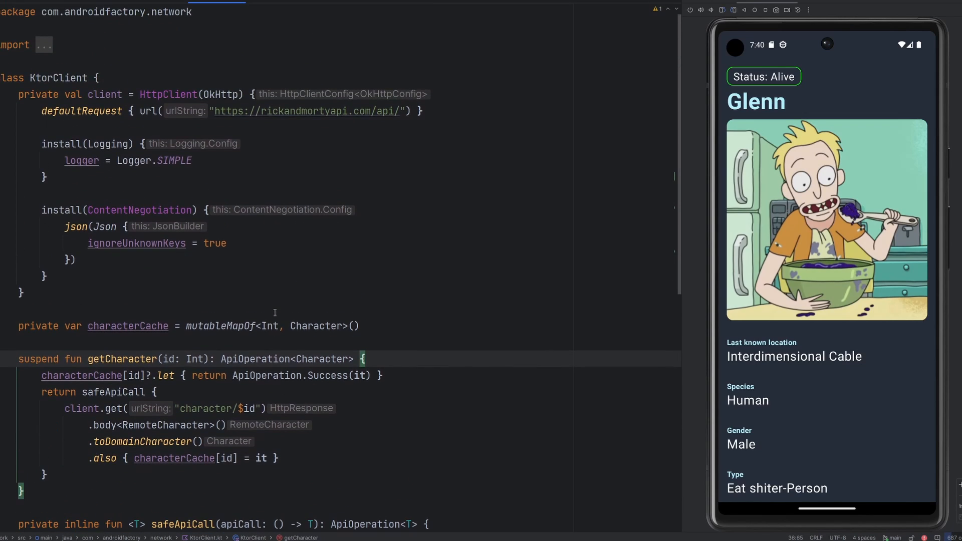
Select the KtorClient class name and scroll through the finished caching code
{"action": "double_click", "coordinate": [57, 78]}
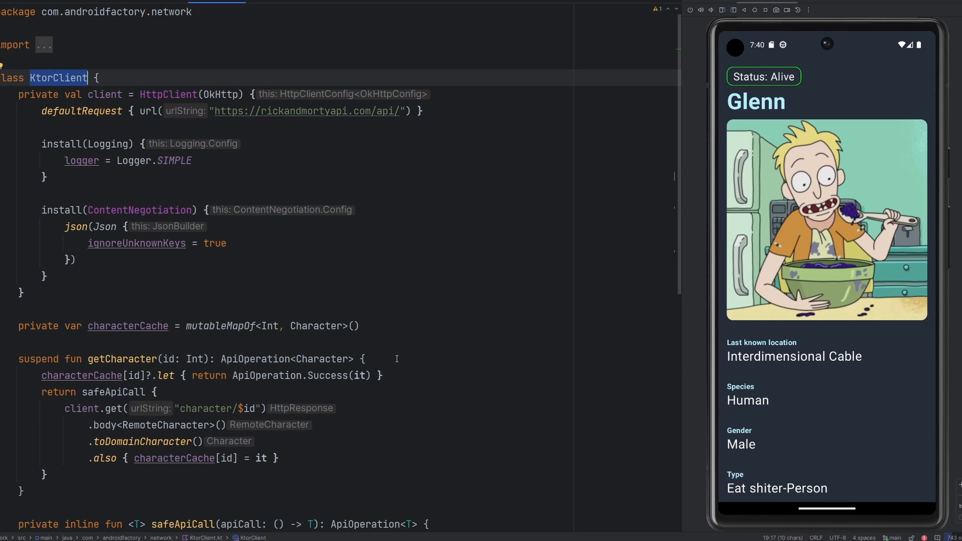
{"action": "mouse_move", "coordinate": [168, 110]}
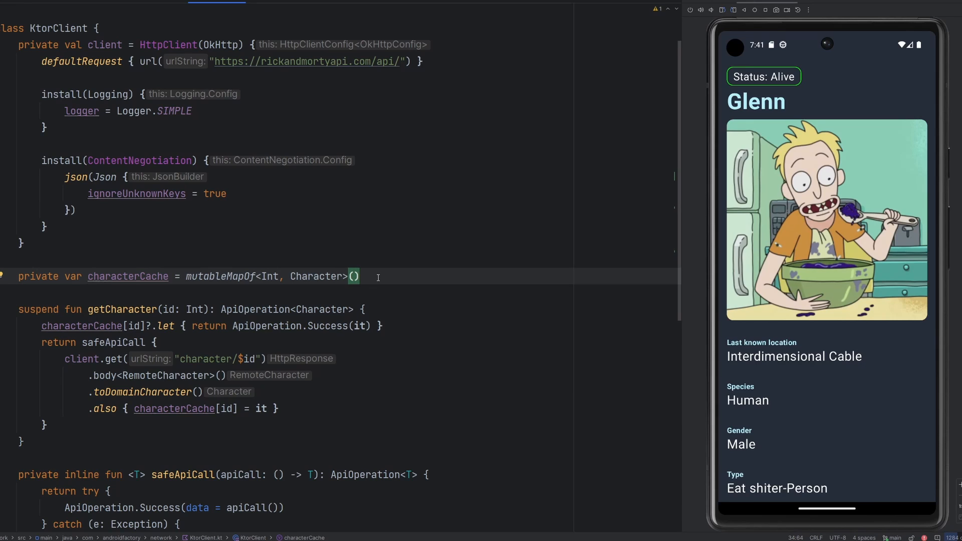
{"action": "scroll", "scroll_direction": "down", "scroll_amount": 3}
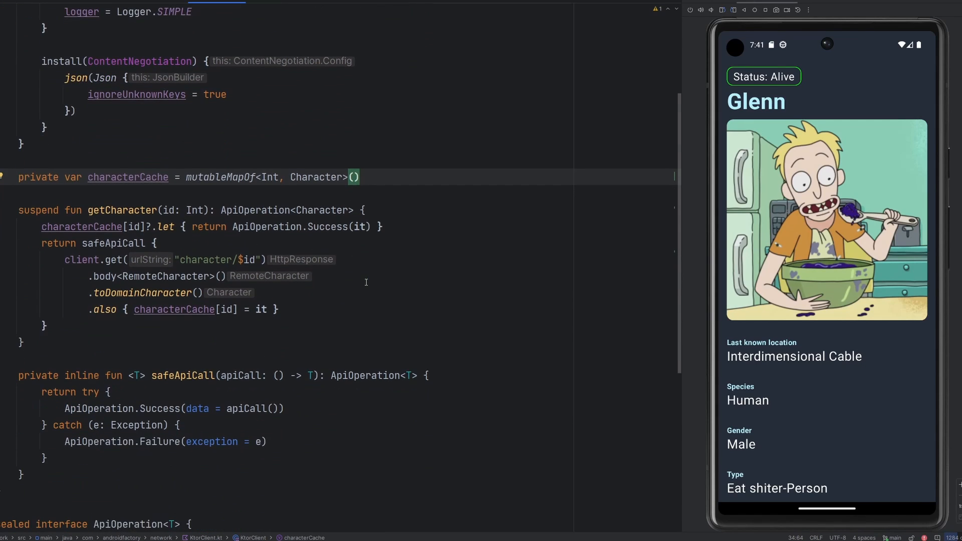
{"action": "mouse_move", "coordinate": [371, 285]}
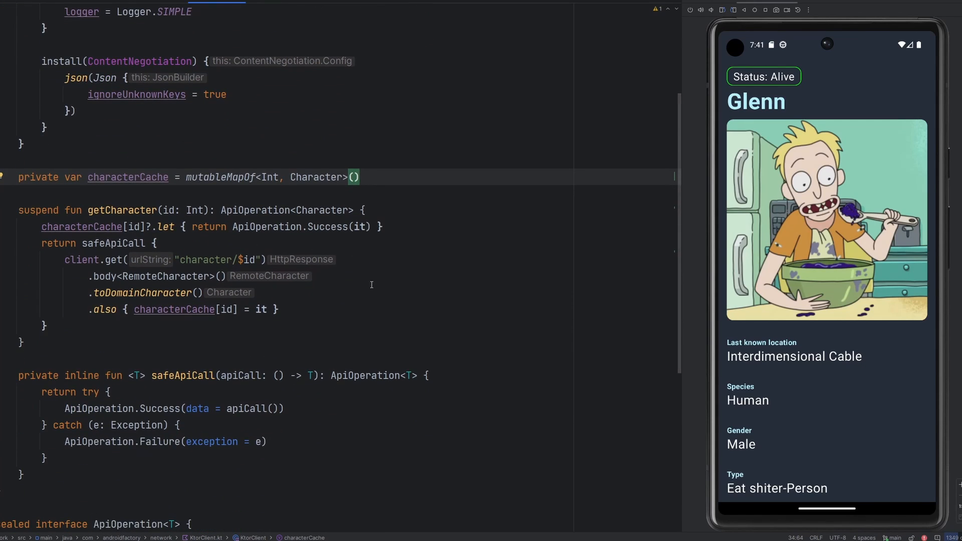
{"action": "mouse_move", "coordinate": [375, 276]}
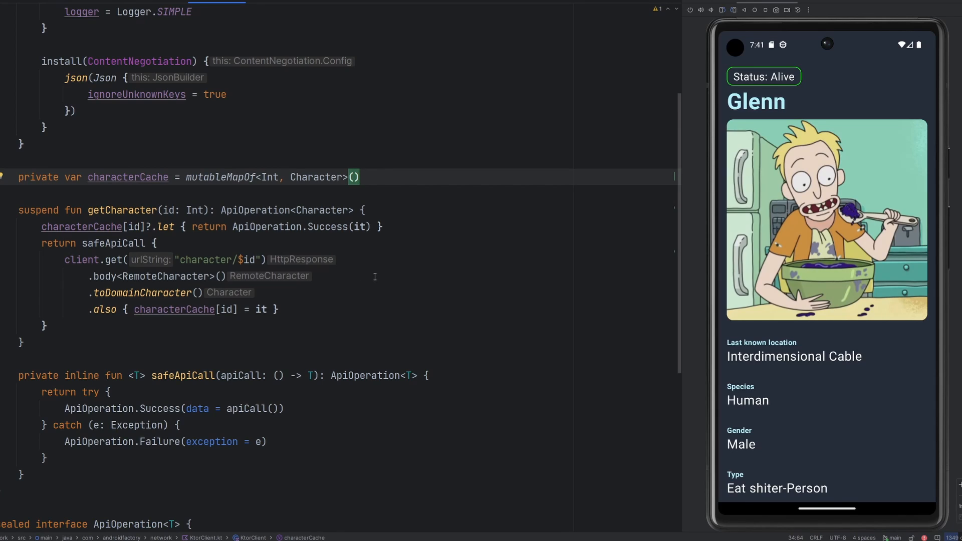